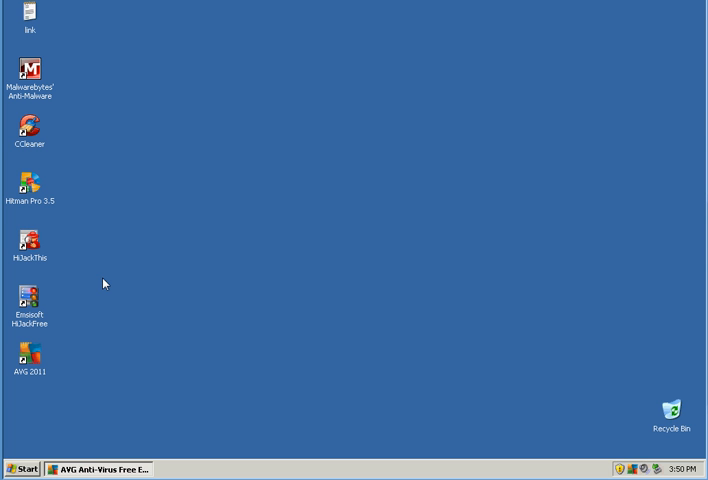
pyautogui.moveTo(54, 383)
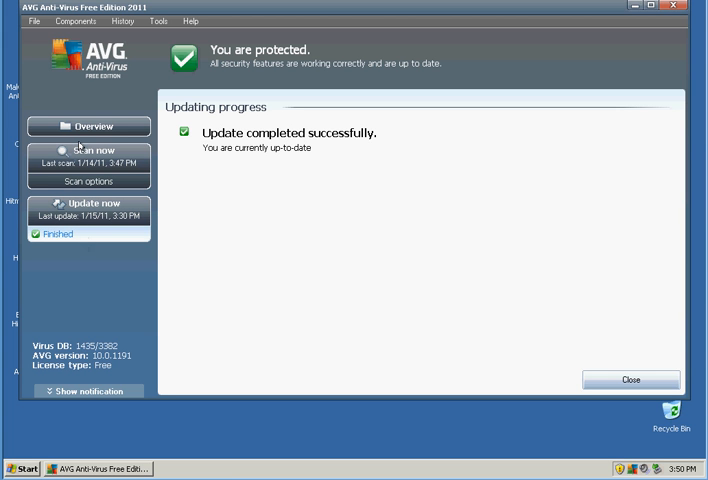
pyautogui.moveTo(80, 145)
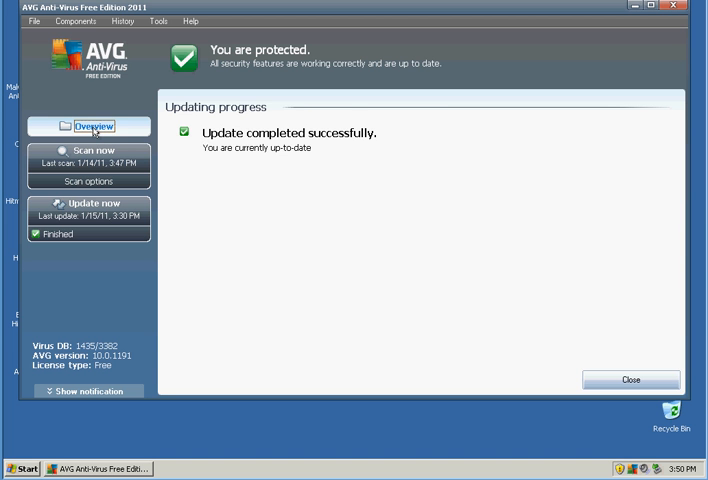
# Step: Review the active status of every AVG component under Overview, then close AVG
pyautogui.click(89, 126)
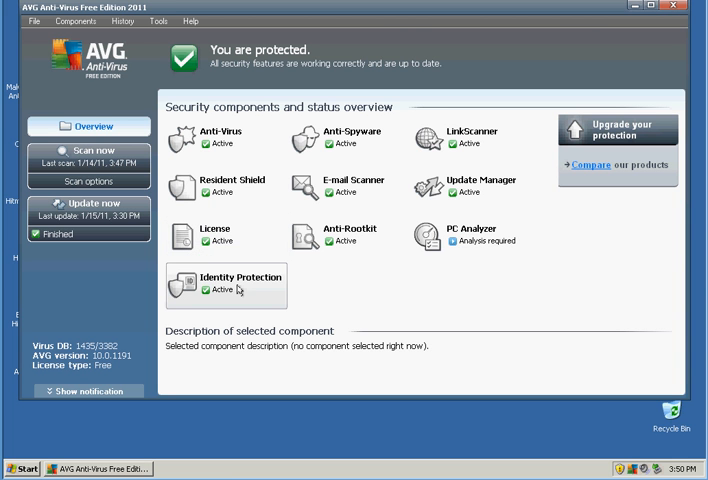
pyautogui.moveTo(258, 287)
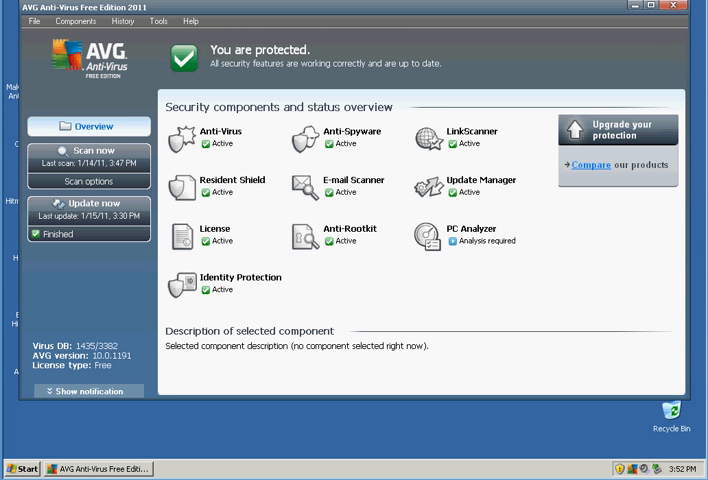
pyautogui.moveTo(332, 140)
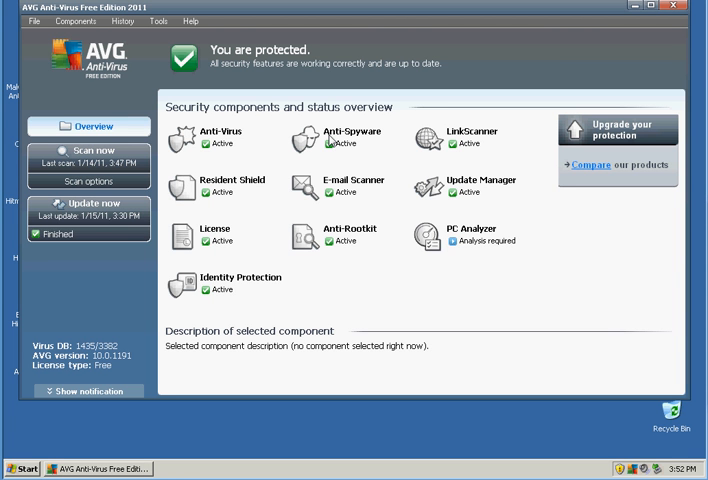
pyautogui.moveTo(617, 35)
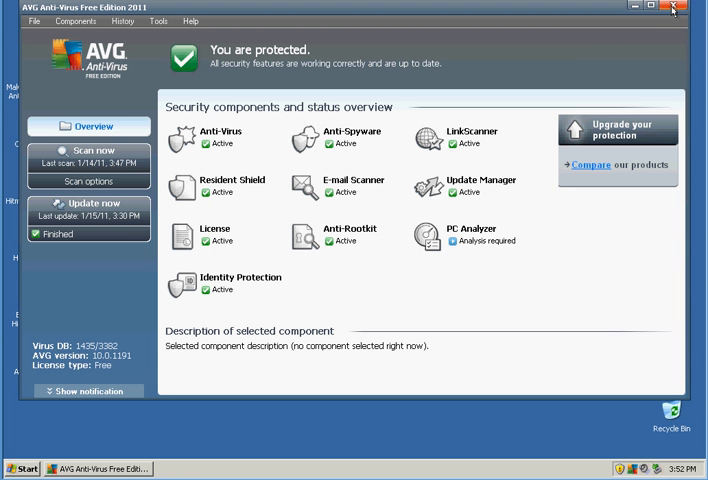
pyautogui.click(674, 7)
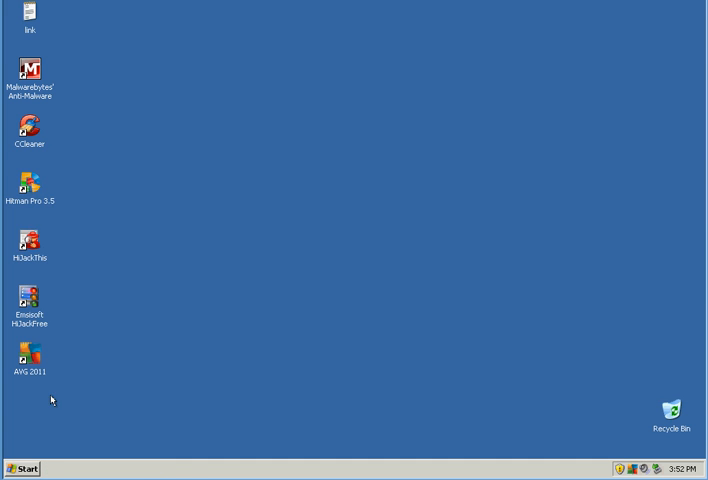
# Step: Open Internet Explorer on Google, minimize it, and relaunch AVG 2011 from its desktop shortcut
pyautogui.click(22, 468)
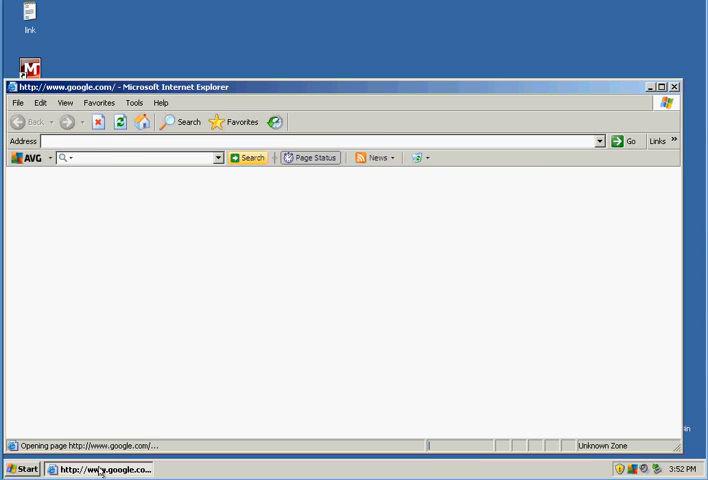
pyautogui.click(655, 86)
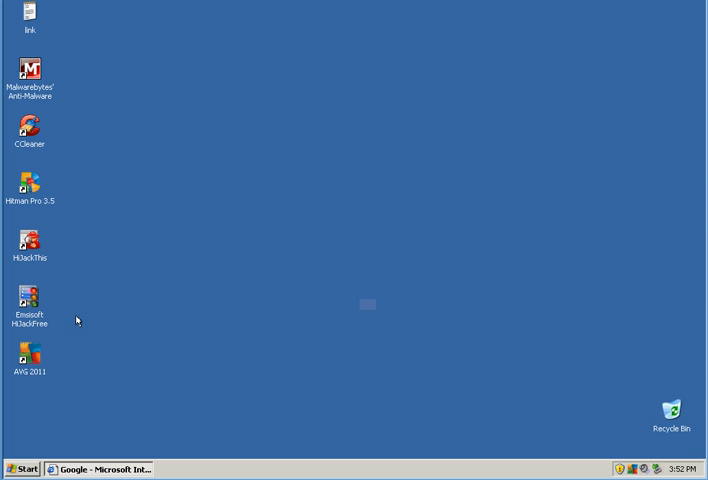
pyautogui.click(30, 353)
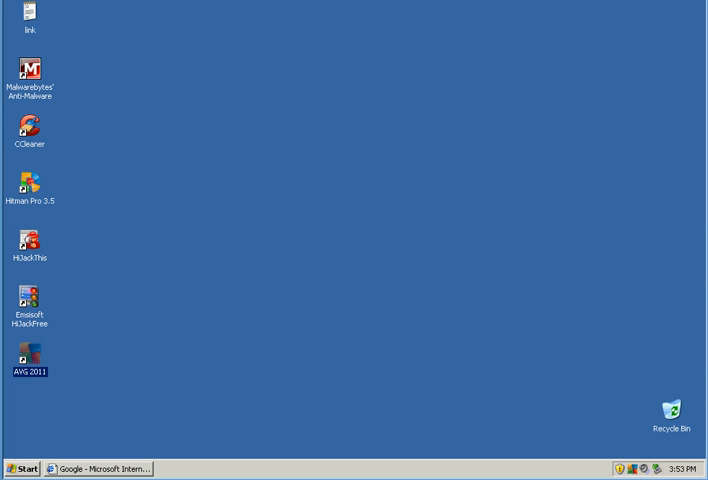
pyautogui.doubleClick(30, 353)
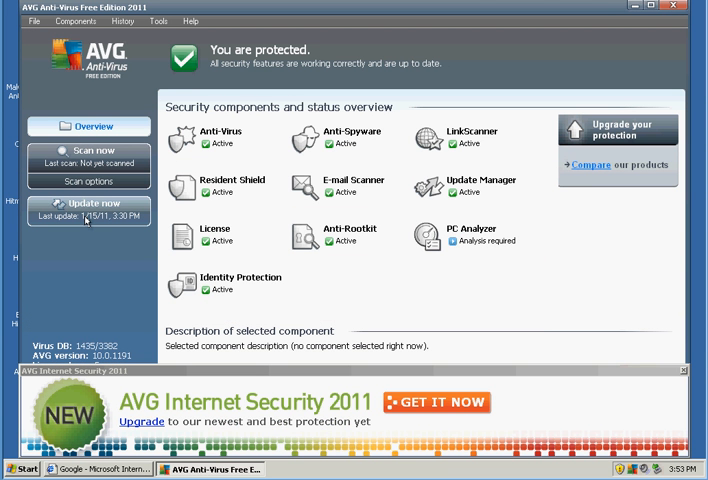
# Step: Run Update now and follow the virus definition update until it completes successfully
pyautogui.click(88, 207)
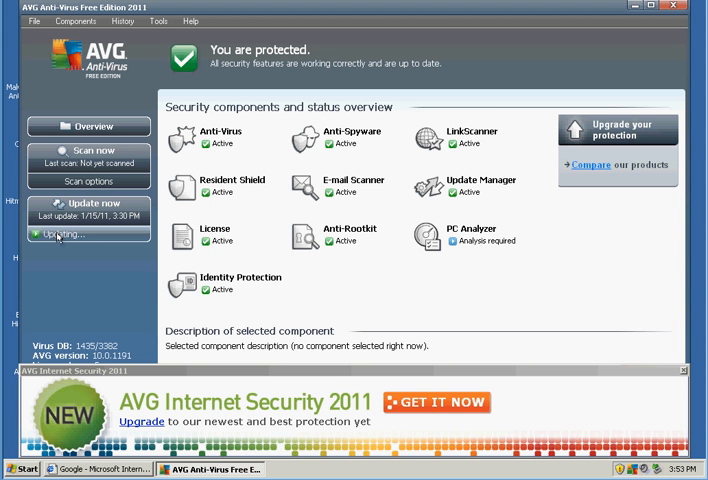
pyautogui.click(88, 211)
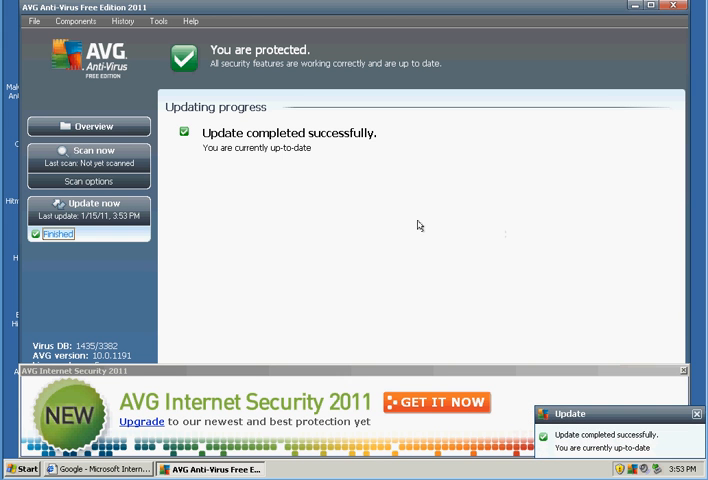
pyautogui.moveTo(637, 77)
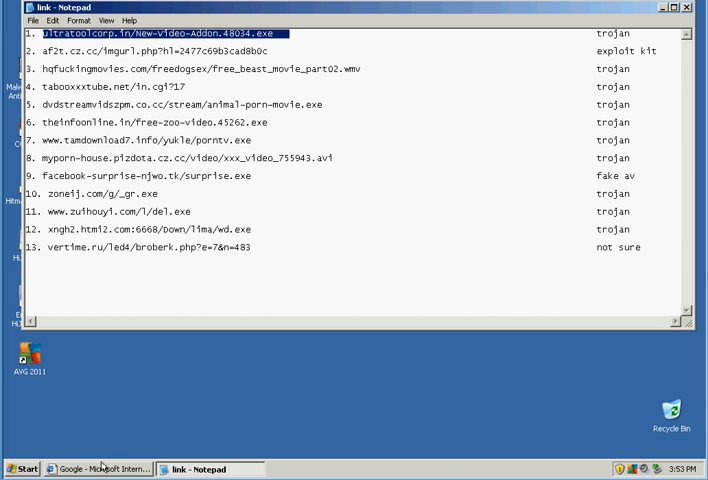
# Step: Restore Internet Explorer and enter the address ultratoolcorp.in/New-Video-Addon.48034.exe
pyautogui.click(100, 469)
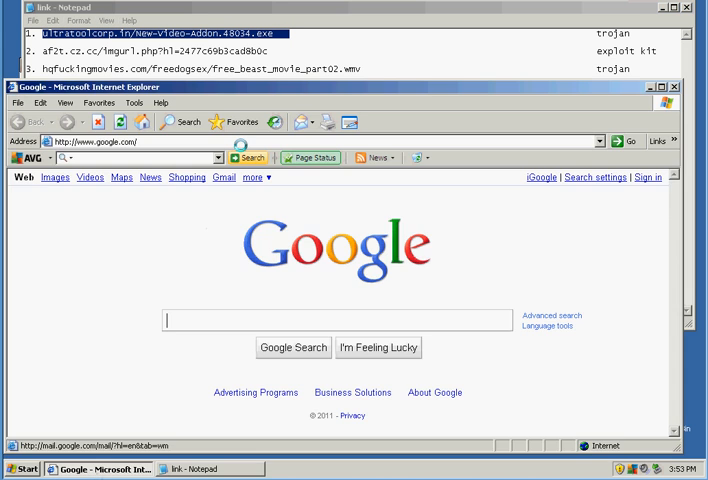
pyautogui.click(130, 141)
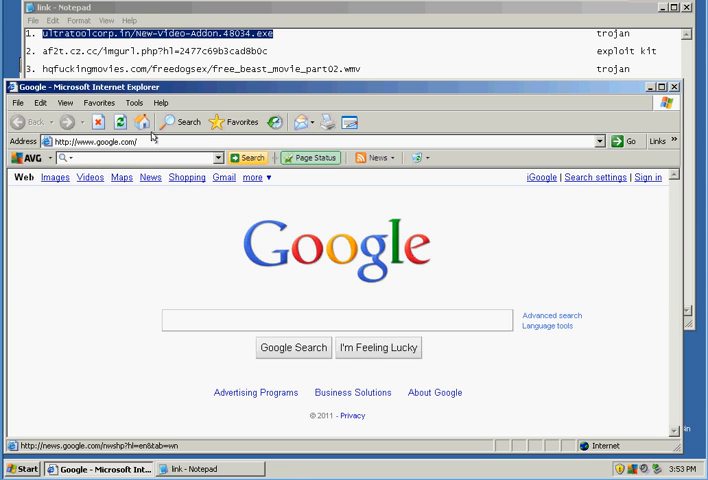
pyautogui.write('ultratoolcorp.in/New-Video-Addon.48034.exe')
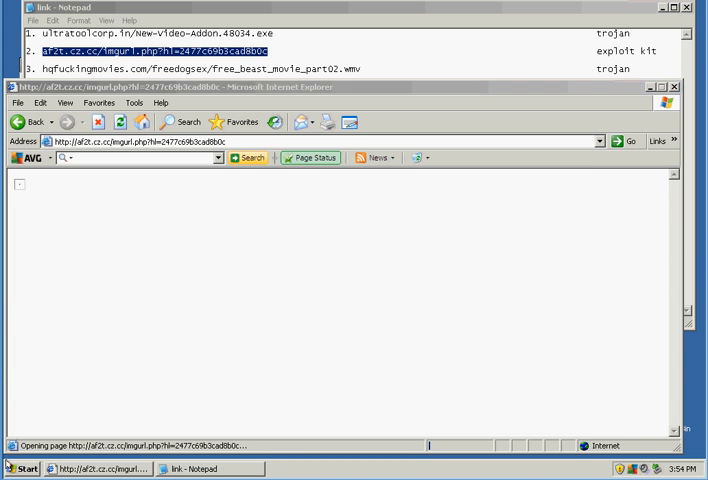
pyautogui.click(20, 470)
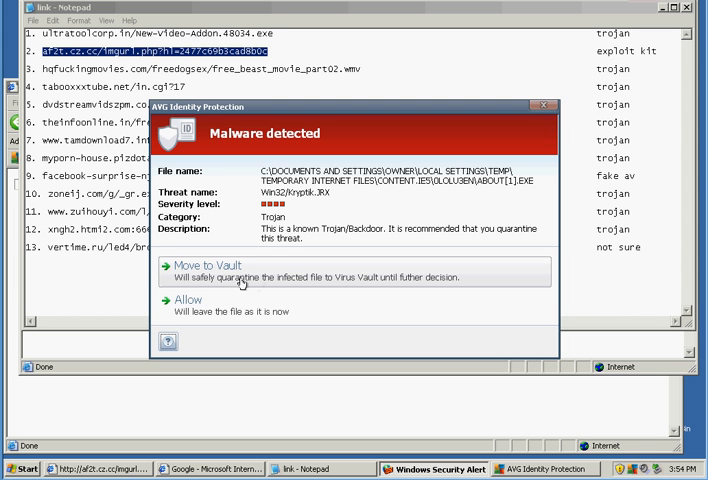
pyautogui.moveTo(238, 281)
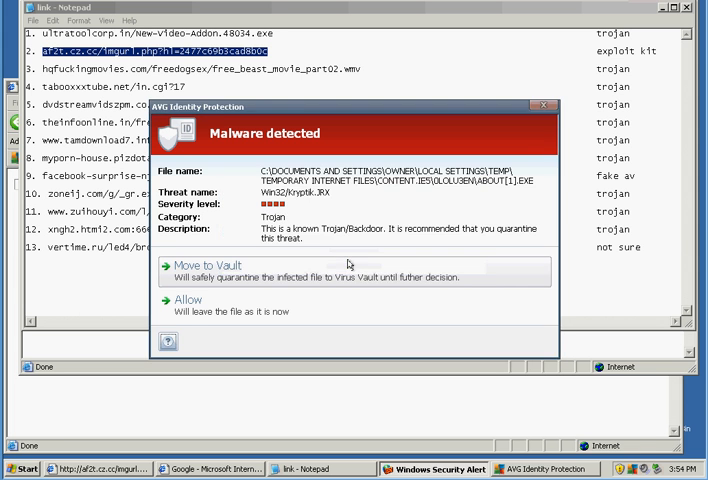
# Step: Move the Kryptik trojan to the Virus Vault and acknowledge the save-open-files warning
pyautogui.click(197, 265)
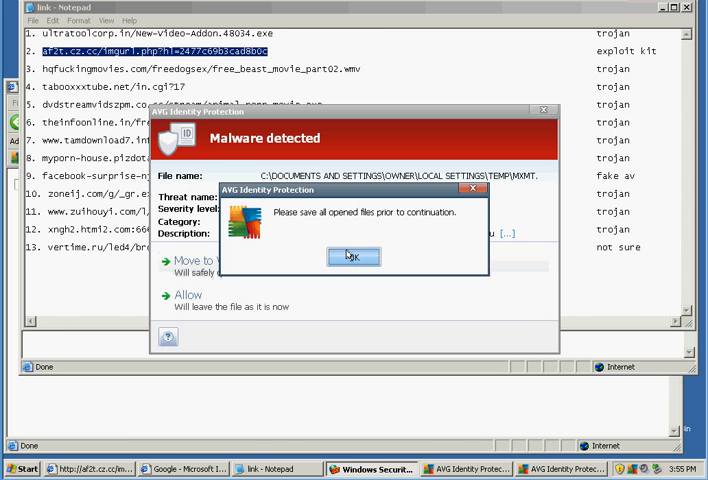
pyautogui.click(353, 257)
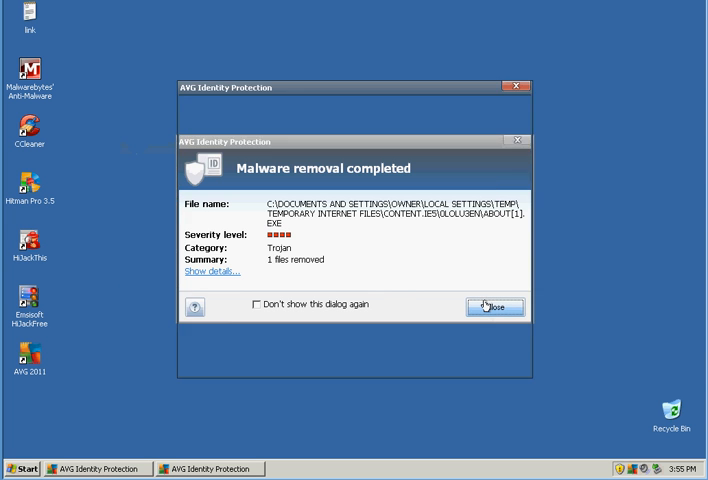
# Step: Dismiss the malware removal report and launch Internet Explorer from the Start menu
pyautogui.click(495, 307)
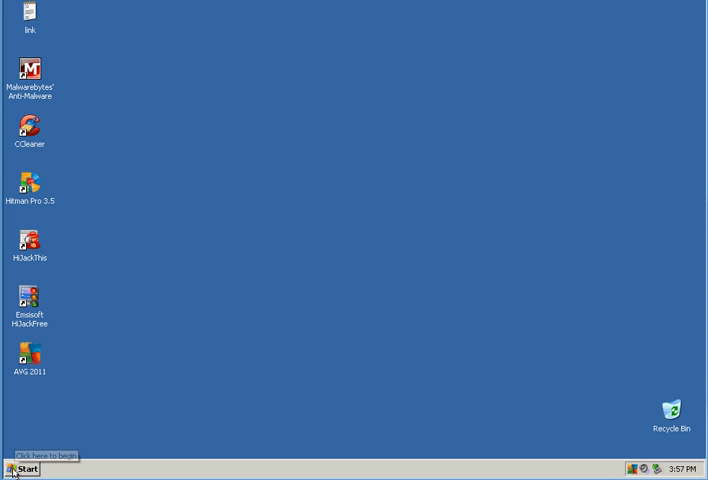
pyautogui.click(22, 469)
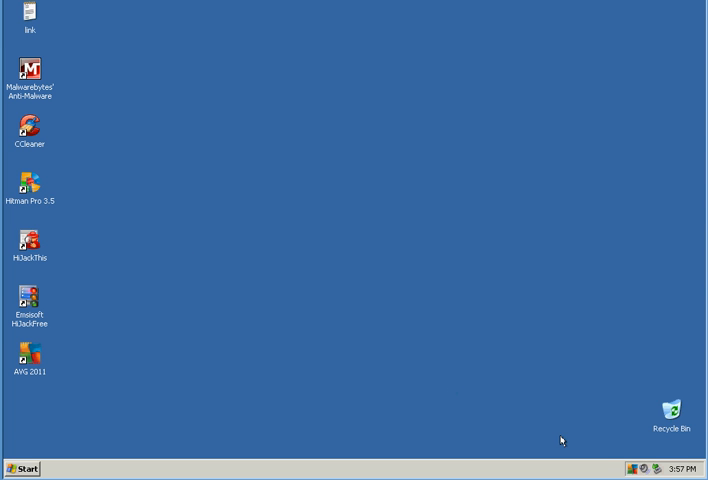
pyautogui.moveTo(5, 425)
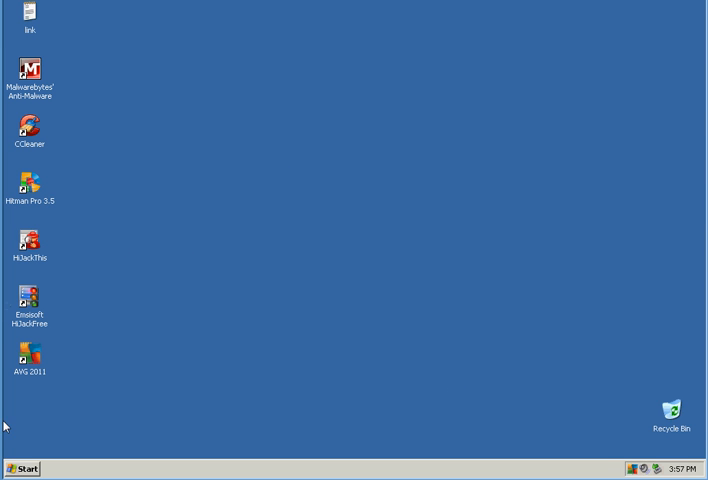
pyautogui.click(22, 468)
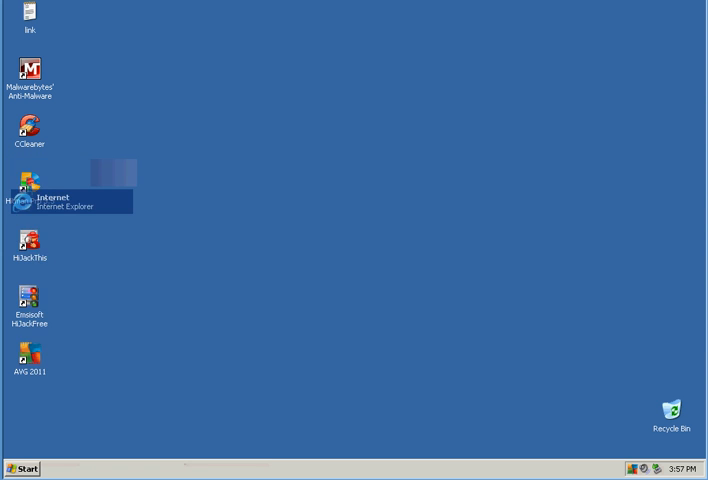
pyautogui.doubleClick(30, 180)
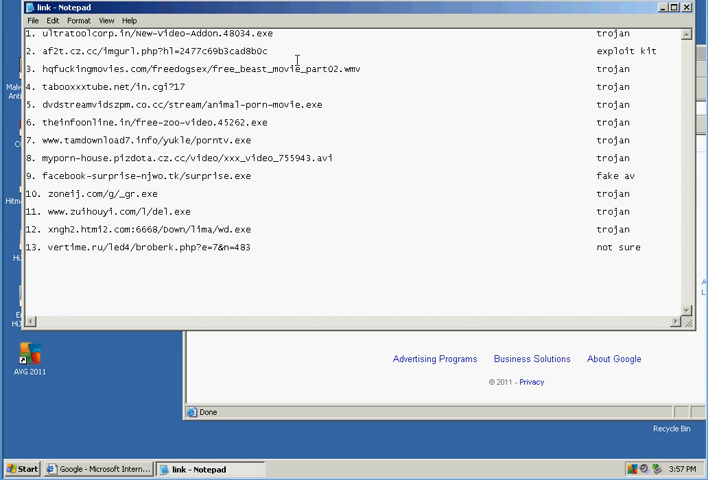
# Step: Send the third Notepad address to the browser, then select the fourth, tabooxxxtube.net/in.cgi?17
pyautogui.moveTo(167, 51); pyautogui.dragTo(362, 68)
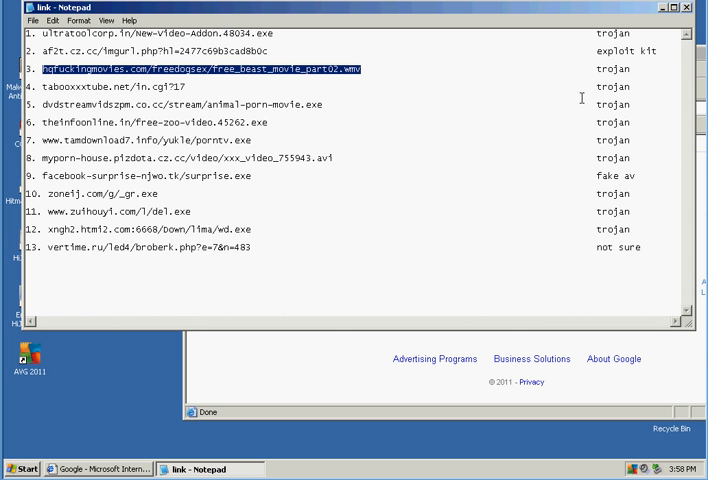
pyautogui.moveTo(333, 380)
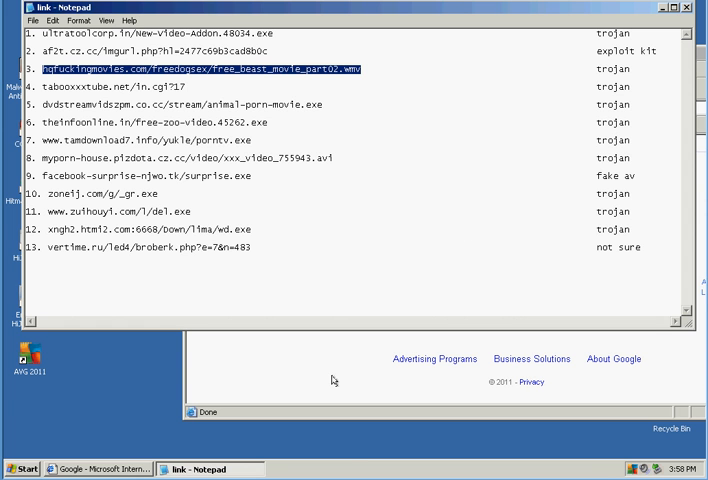
pyautogui.click(99, 468)
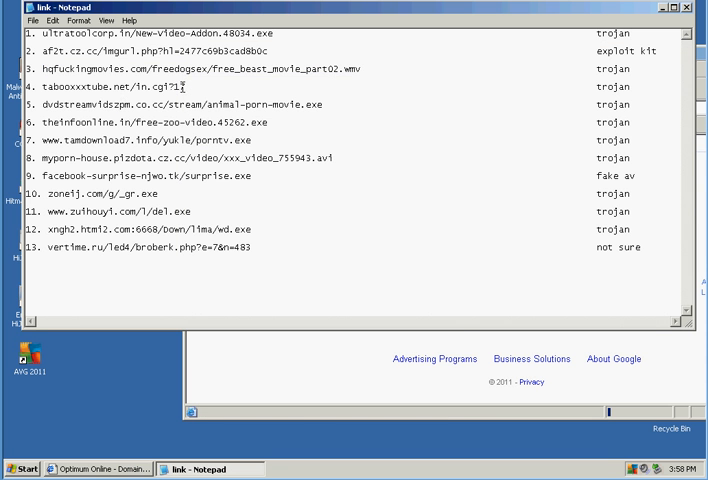
pyautogui.doubleClick(100, 87)
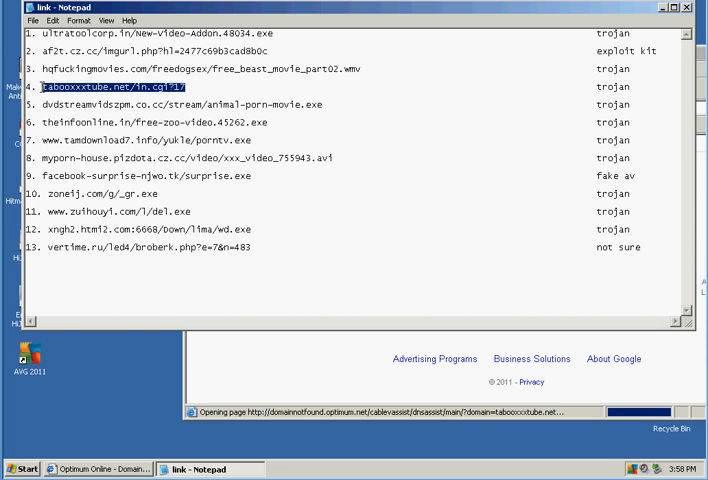
pyautogui.moveTo(238, 307)
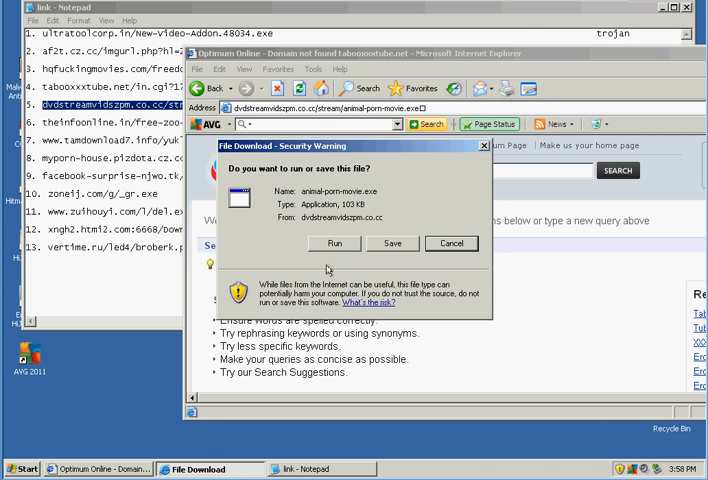
# Step: Run the downloaded animal-porn-movie.exe and porntv.exe files
pyautogui.click(451, 243)
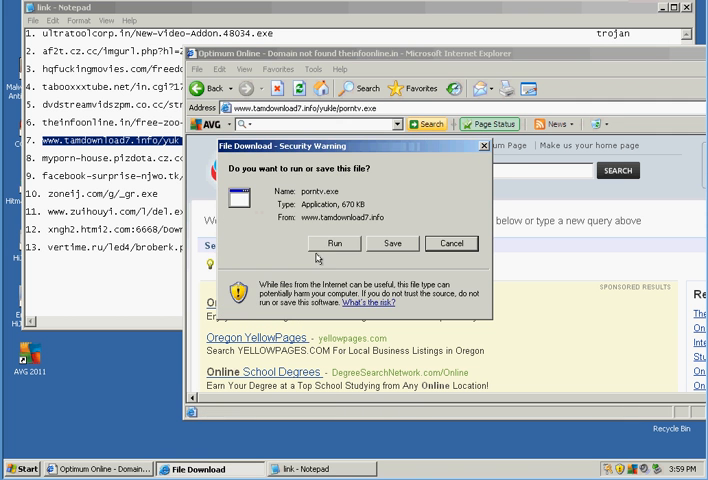
pyautogui.click(451, 243)
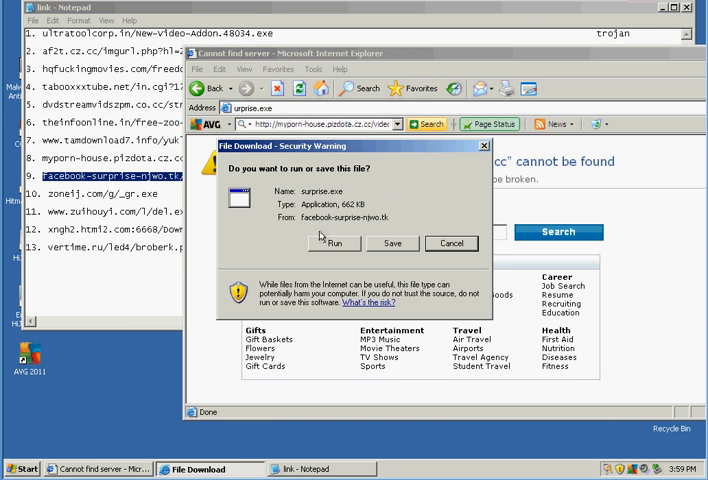
# Step: Run surprise.exe, vault the Dropper.Small.30.C trojan, rerun it and confirm forced removal
pyautogui.click(337, 243)
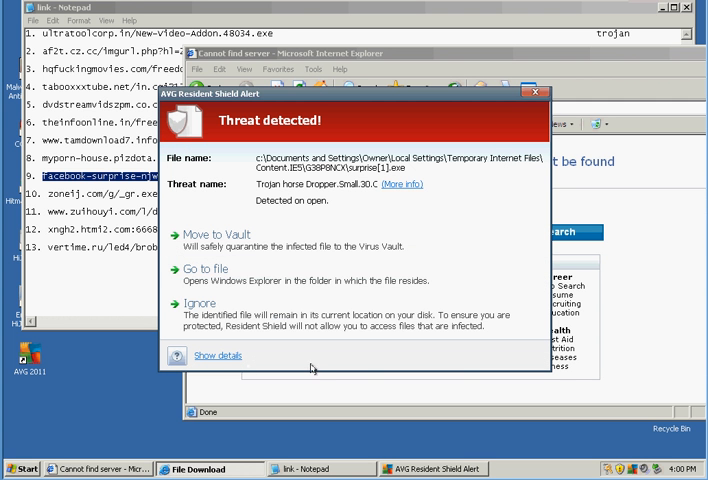
pyautogui.click(205, 234)
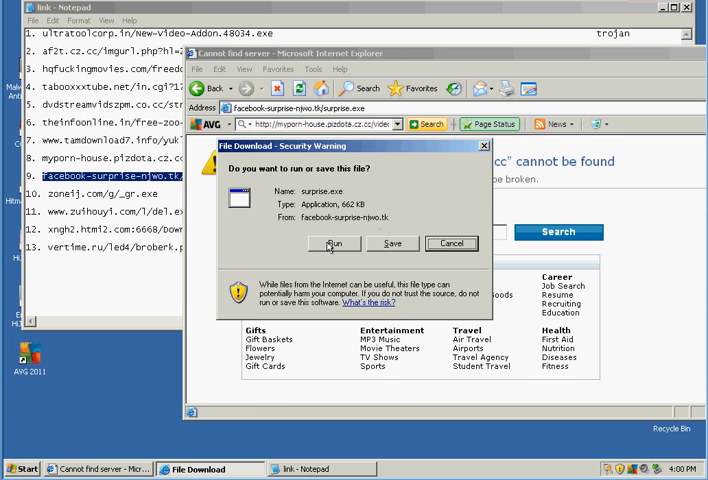
pyautogui.click(336, 243)
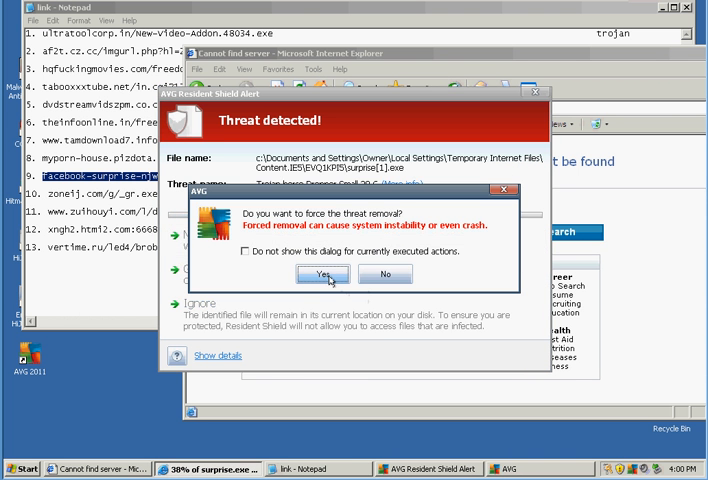
pyautogui.click(322, 274)
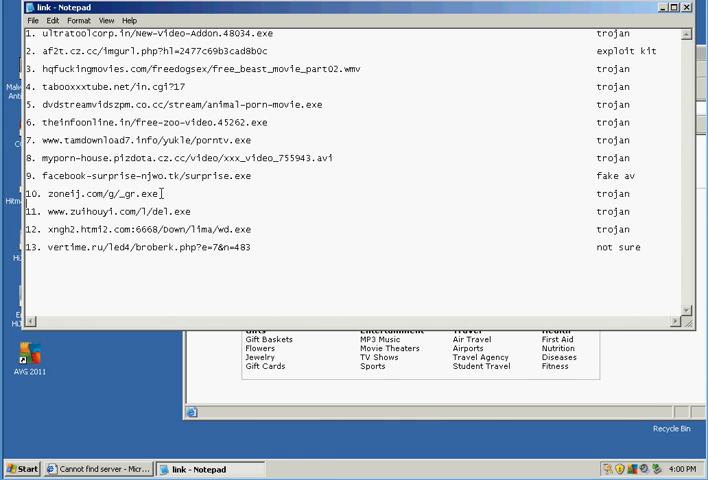
# Step: Load zoneij.com/g/_gr.exe in the browser and run the downloaded _gr.exe
pyautogui.doubleClick(100, 193)
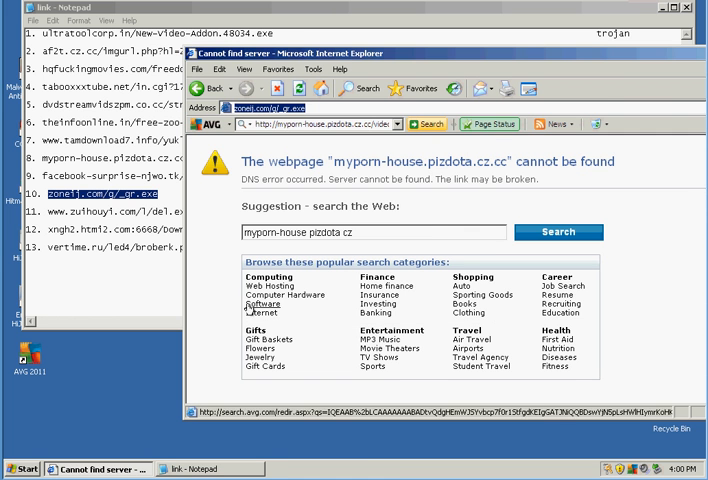
pyautogui.click(210, 468)
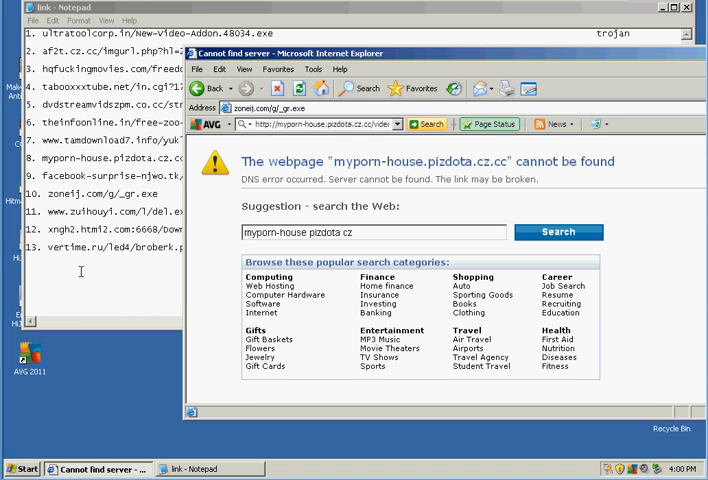
pyautogui.moveTo(295, 153)
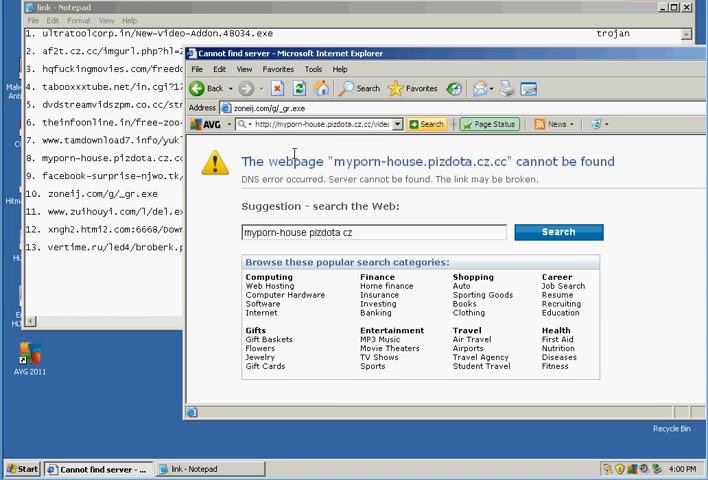
pyautogui.moveTo(294, 154)
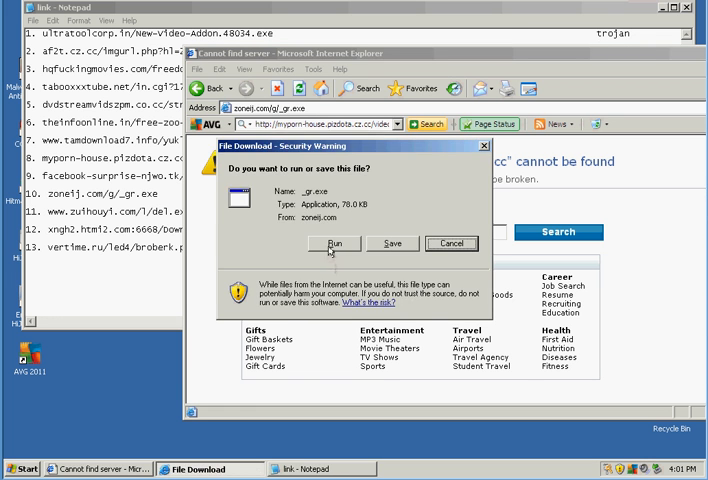
pyautogui.click(450, 243)
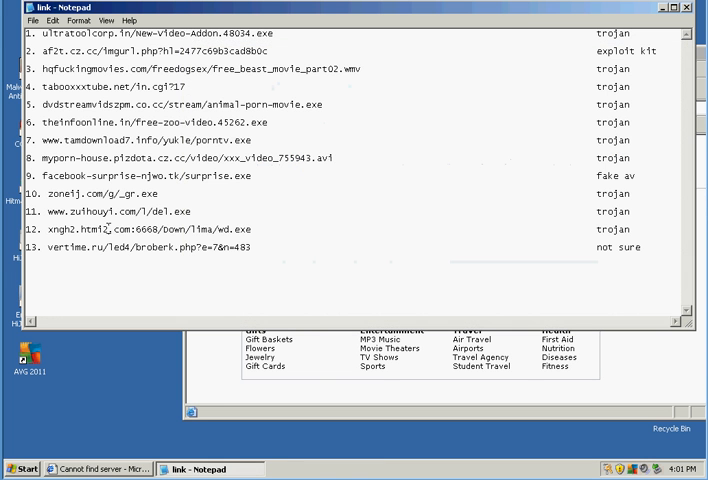
# Step: Try the twelfth address and the broken vertime.ru link, then close Internet Explorer
pyautogui.doubleClick(155, 229)
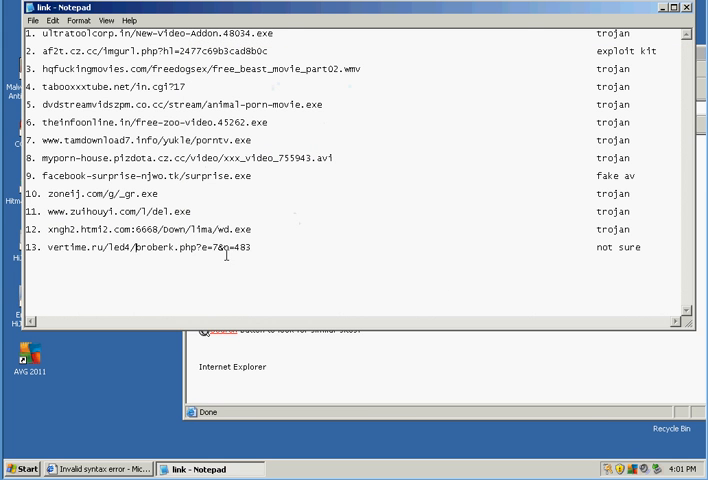
pyautogui.tripleClick(150, 247)
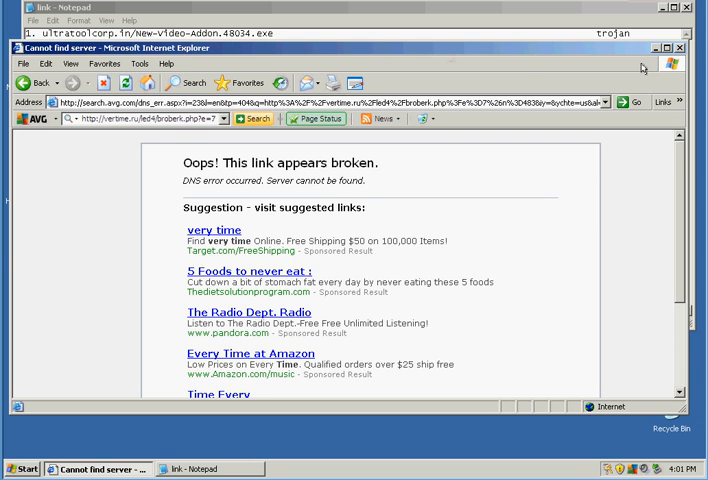
pyautogui.click(679, 47)
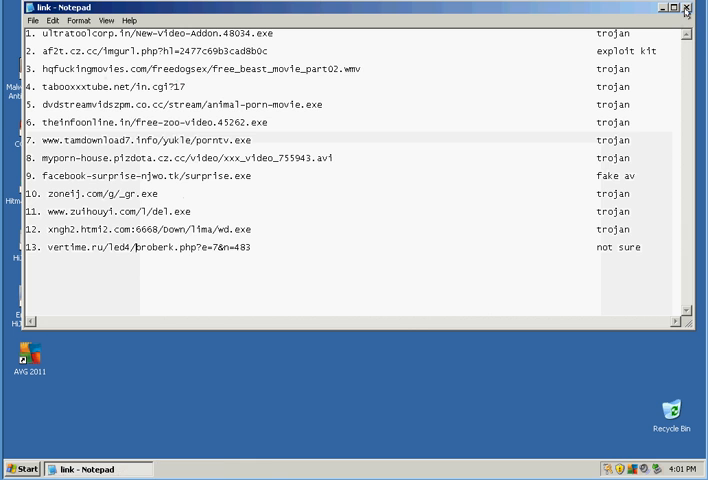
# Step: Close the Notepad link list and select the Malwarebytes' Anti-Malware desktop shortcut
pyautogui.click(687, 8)
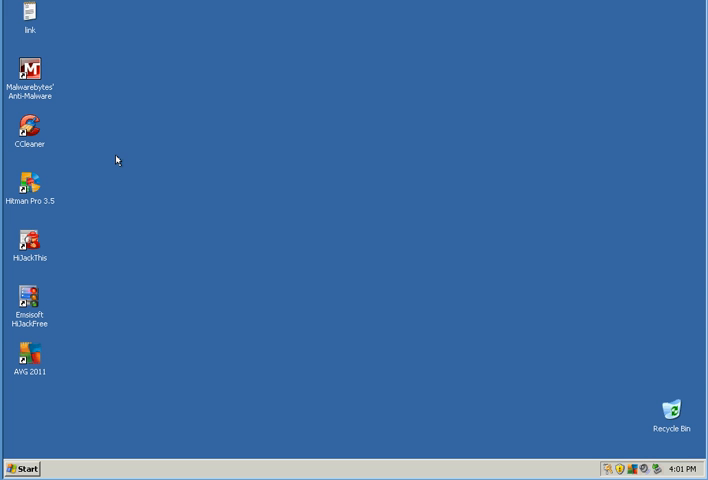
pyautogui.click(30, 69)
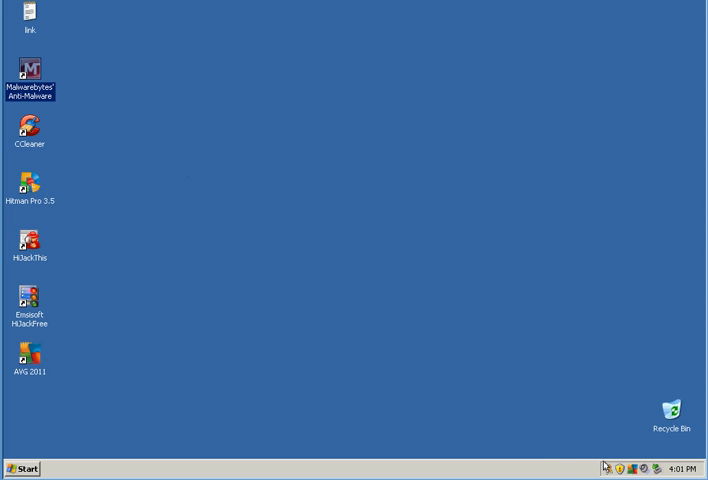
pyautogui.moveTo(61, 90)
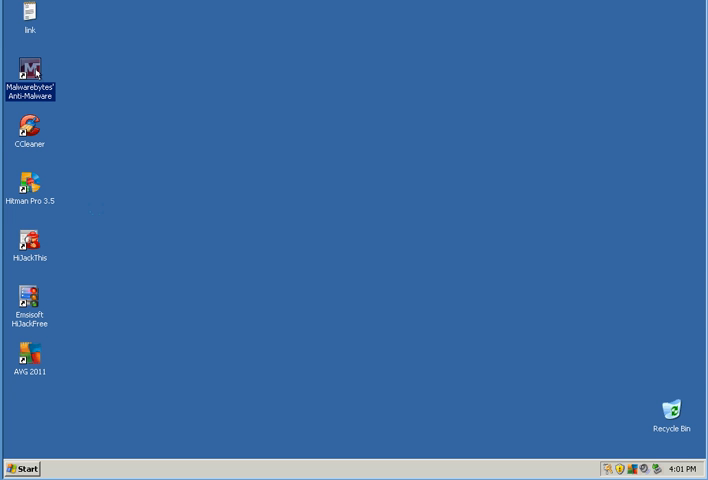
pyautogui.moveTo(118, 152)
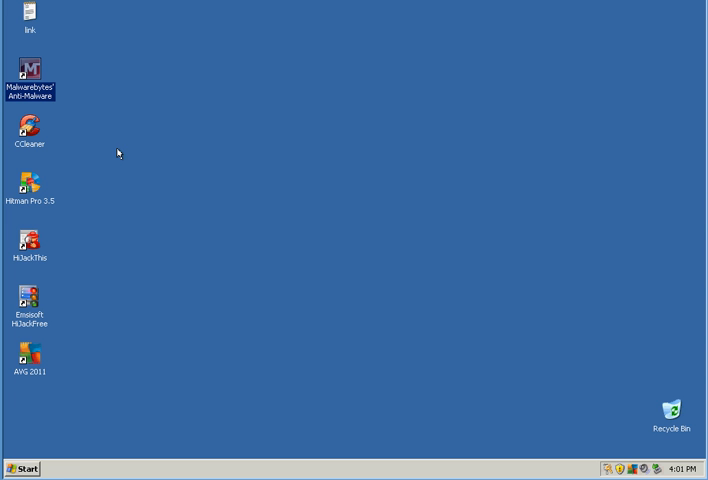
# Step: Launch Malwarebytes' Anti-Malware, confirm the malware database is up to date, and return to Scanner
pyautogui.doubleClick(30, 71)
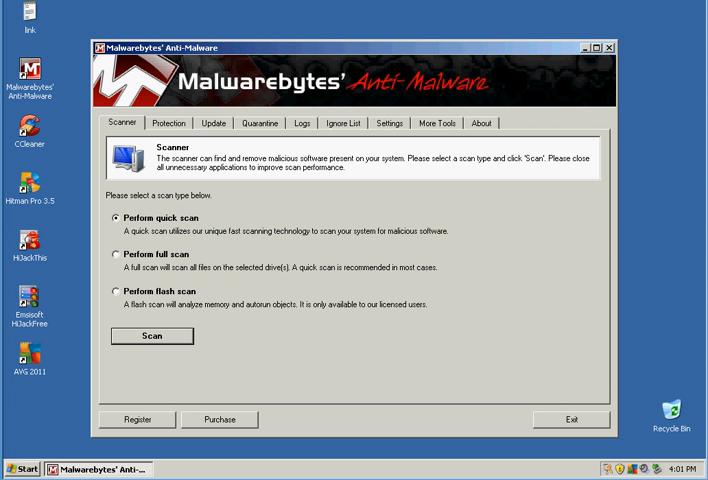
pyautogui.click(213, 123)
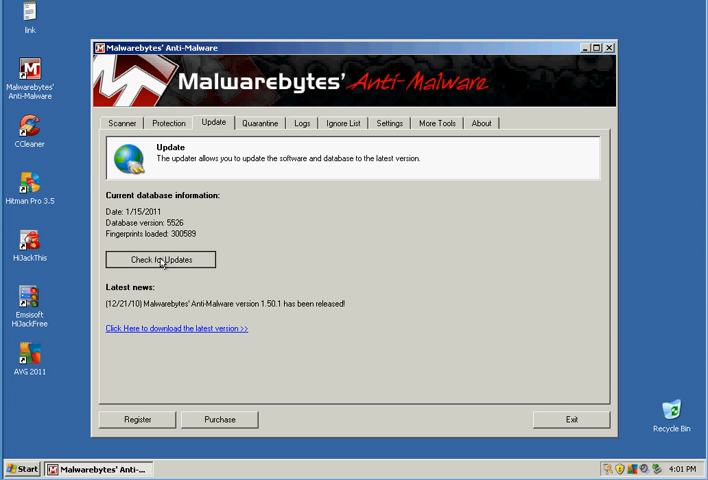
pyautogui.click(160, 259)
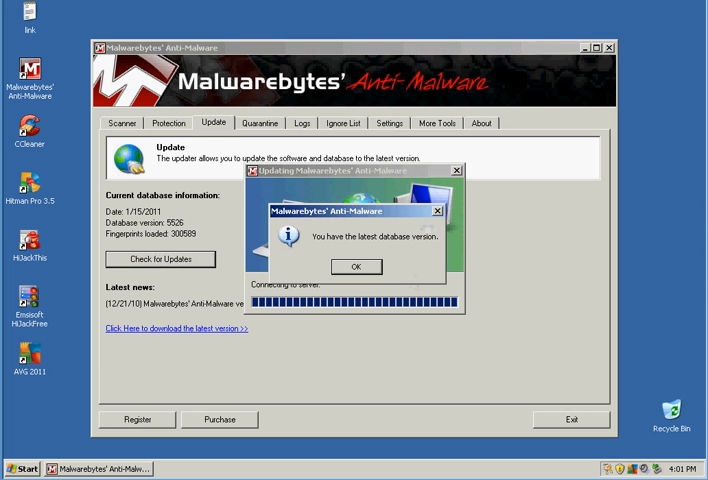
pyautogui.click(355, 266)
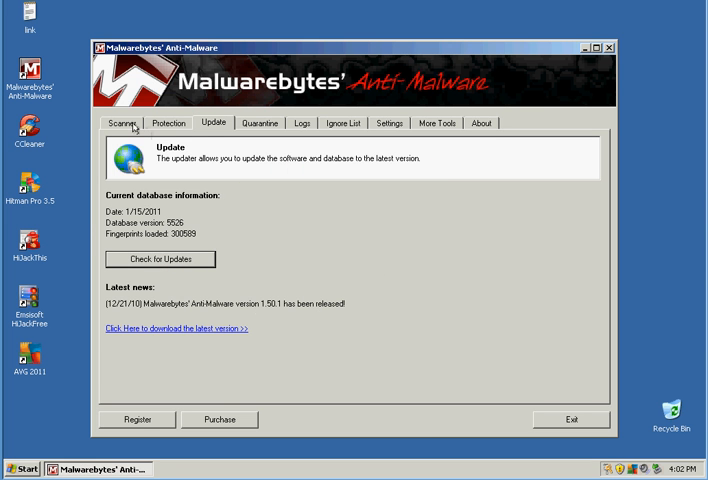
pyautogui.click(122, 123)
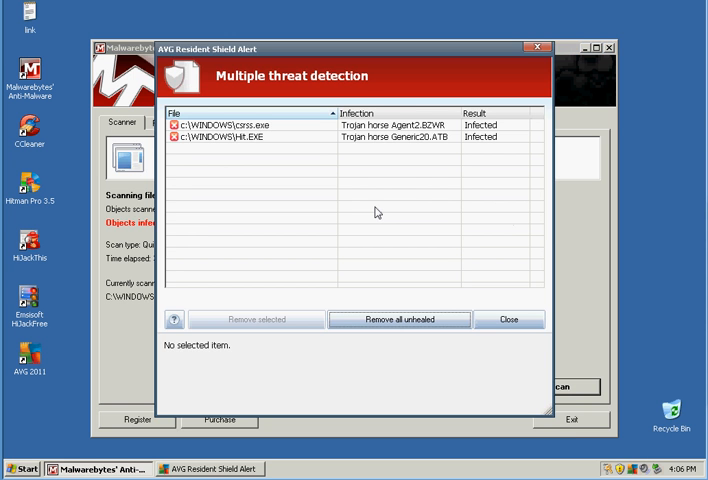
pyautogui.moveTo(280, 92)
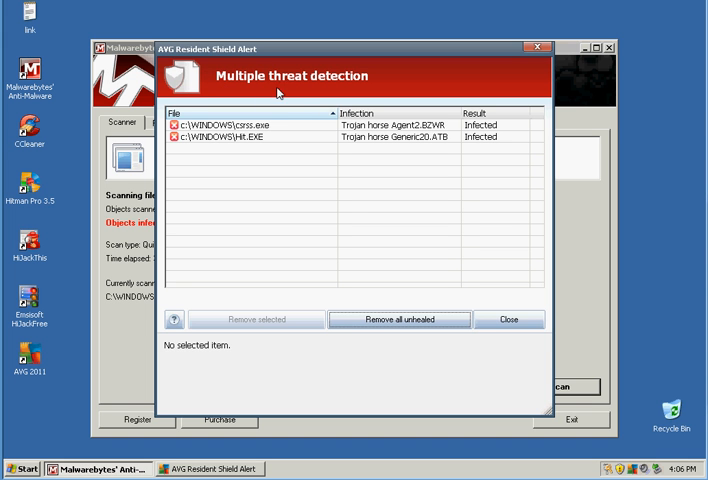
pyautogui.moveTo(317, 169)
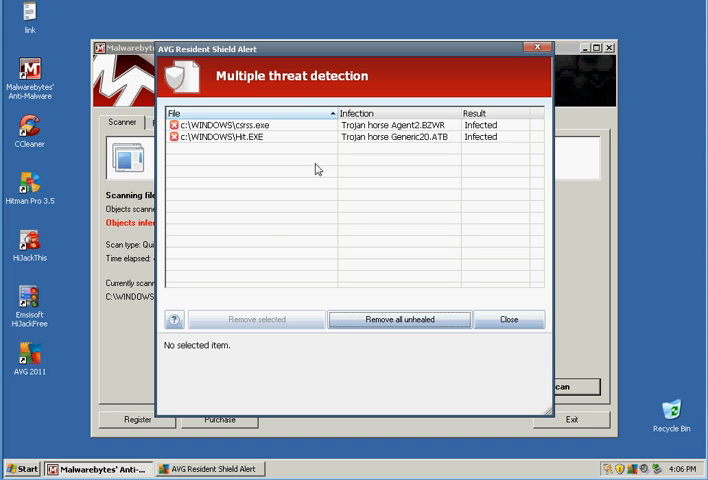
pyautogui.moveTo(242, 169)
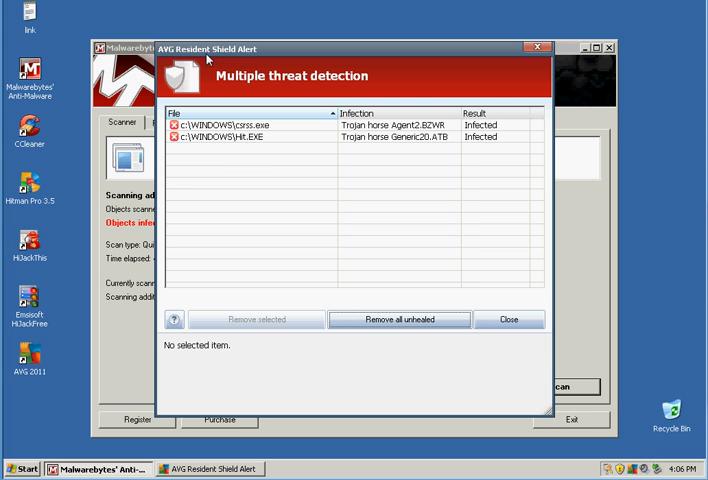
pyautogui.moveTo(210, 60)
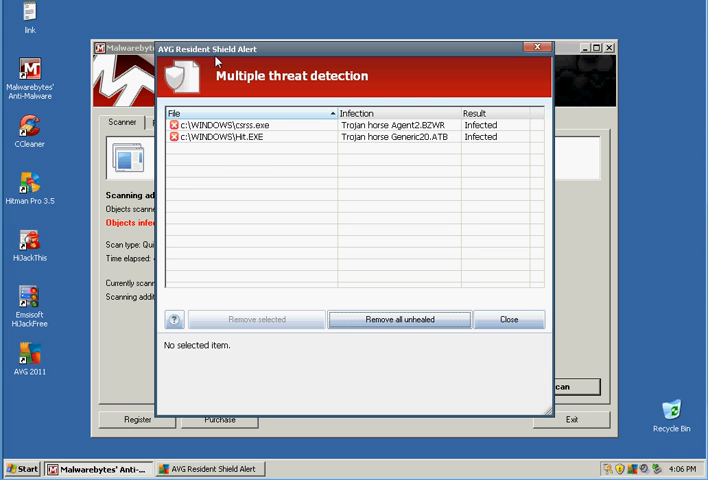
pyautogui.moveTo(370, 192)
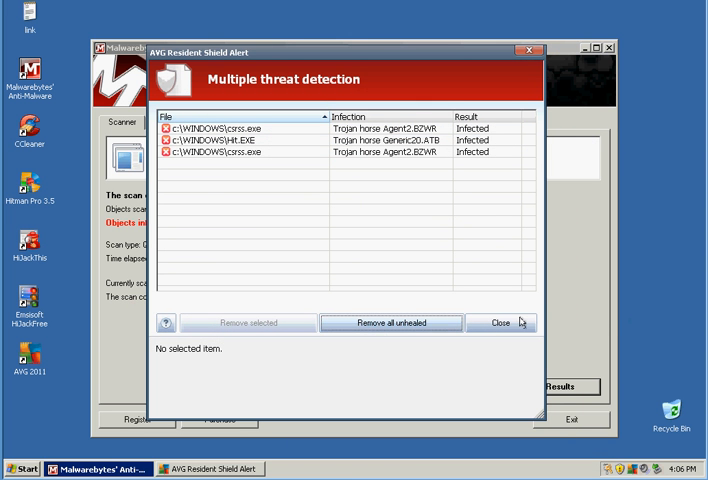
# Step: Close the AVG Resident Shield alert about infected csrss.exe and Hit.EXE
pyautogui.click(391, 322)
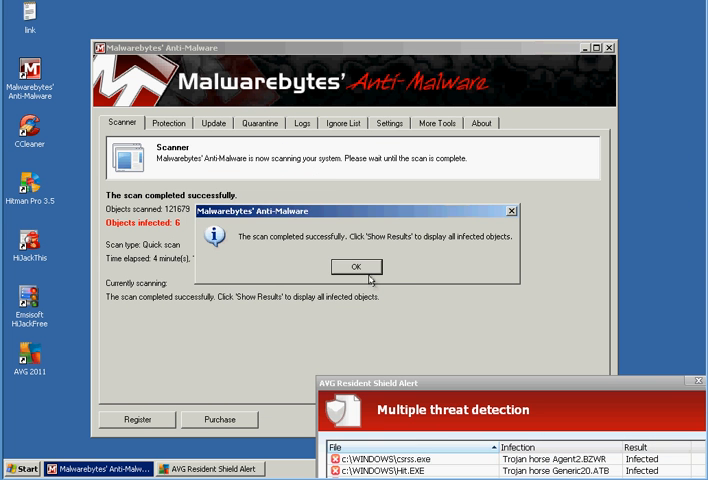
# Step: Acknowledge scan completion, move all unhealed files to the Virus Vault, then close the alert
pyautogui.click(356, 266)
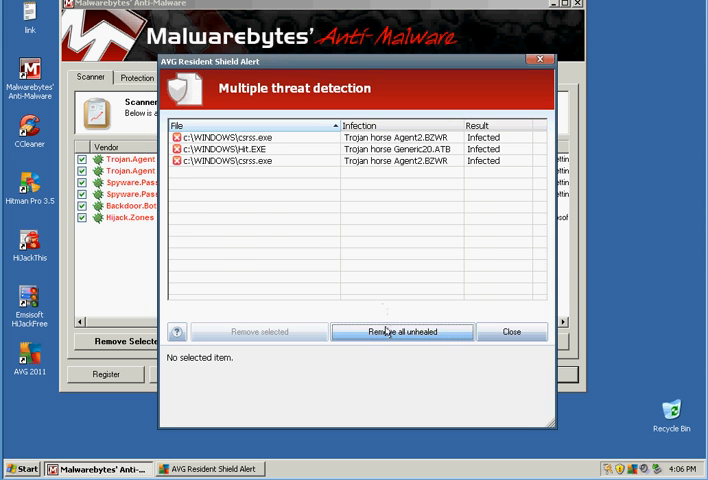
pyautogui.click(402, 331)
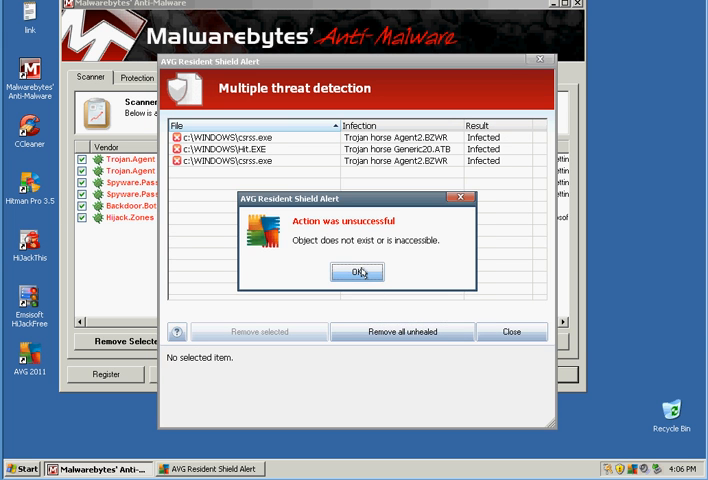
pyautogui.click(357, 271)
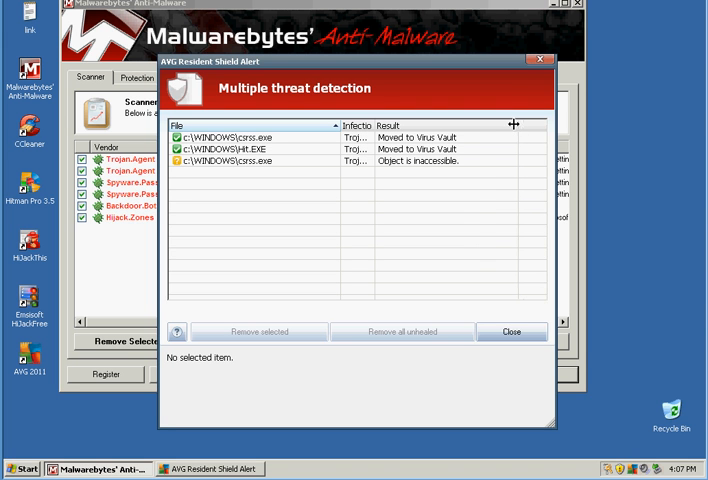
pyautogui.moveTo(267, 176)
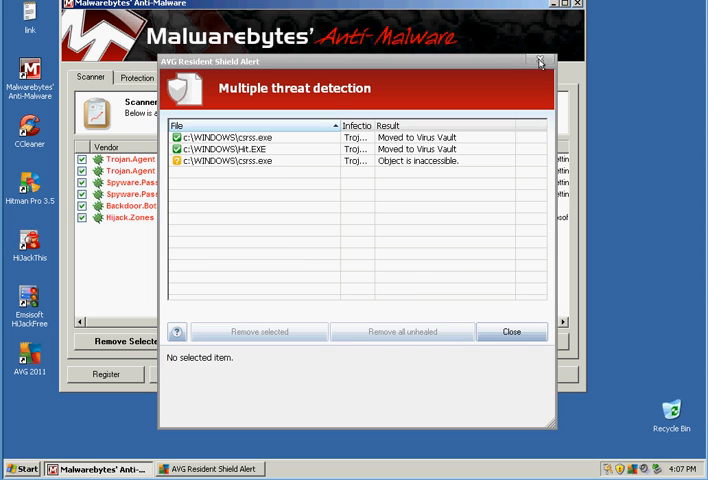
pyautogui.click(539, 62)
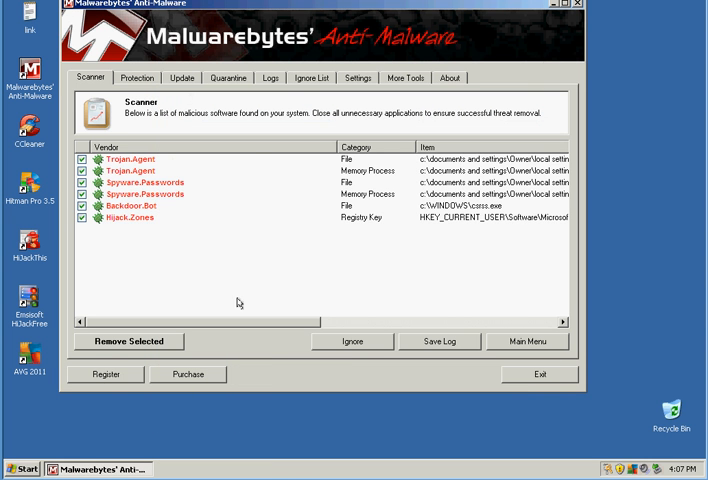
# Step: Remove the six checked threats from the Malwarebytes scan results
pyautogui.click(127, 341)
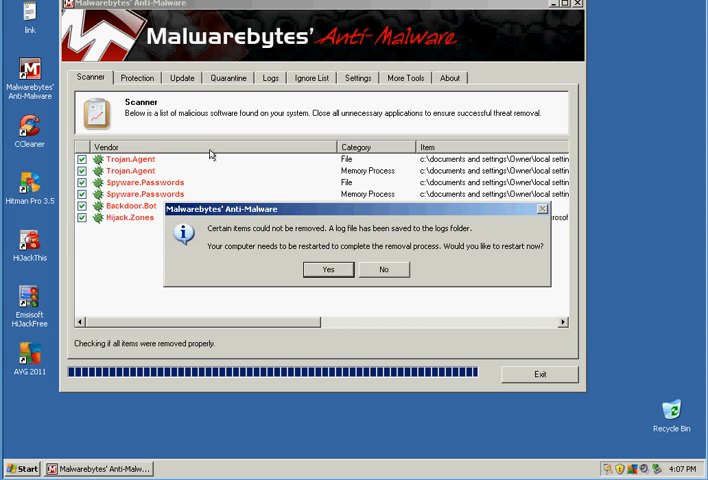
pyautogui.moveTo(298, 288)
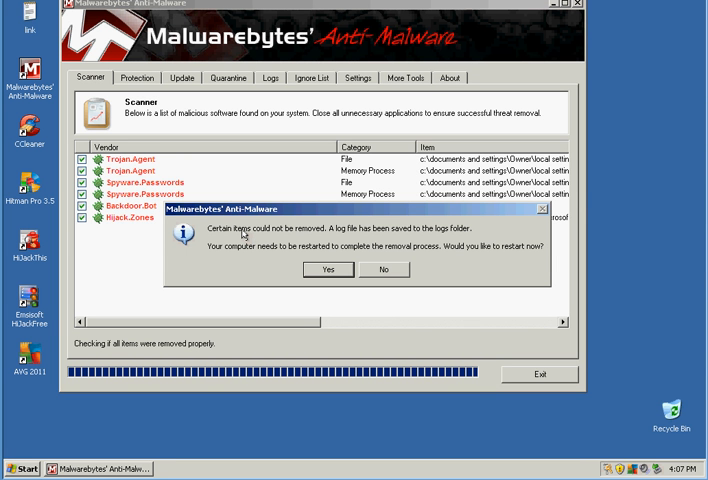
pyautogui.moveTo(240, 232)
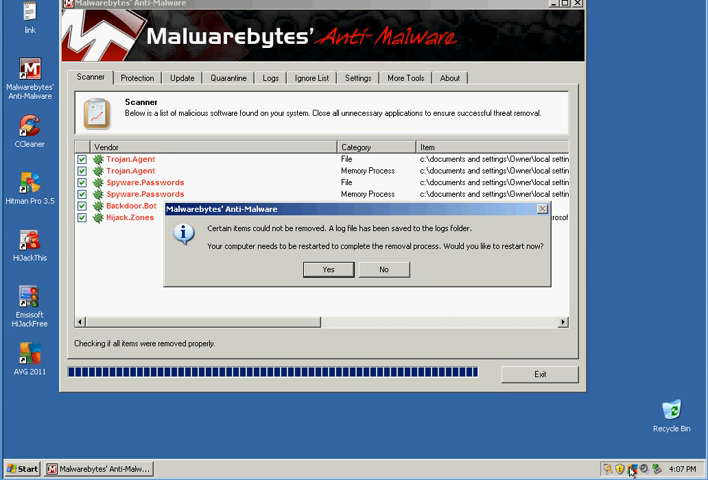
pyautogui.moveTo(429, 281)
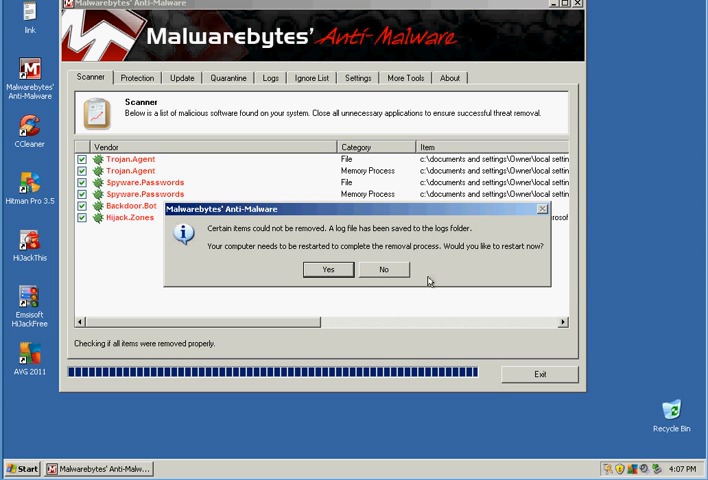